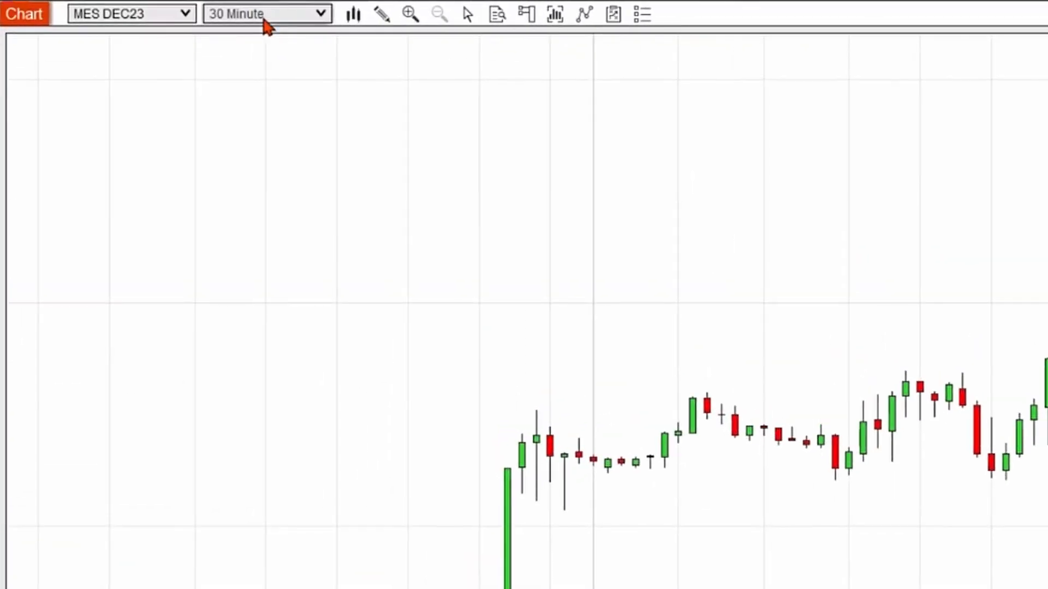
{"action": "mouse_move", "coordinate": [282, 19]}
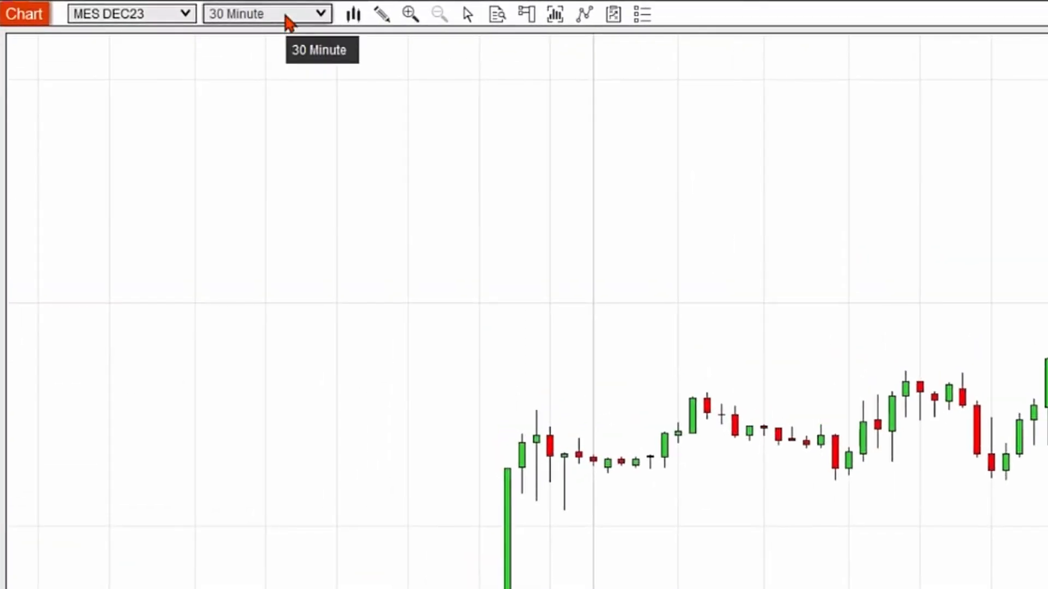
{"action": "mouse_move", "coordinate": [275, 16]}
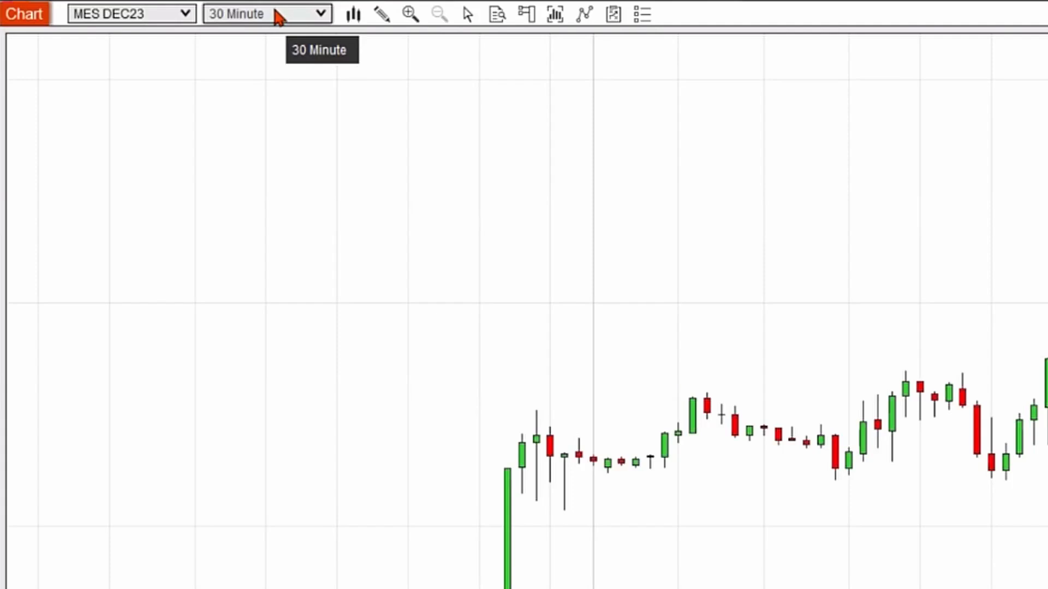
{"action": "mouse_move", "coordinate": [320, 16]}
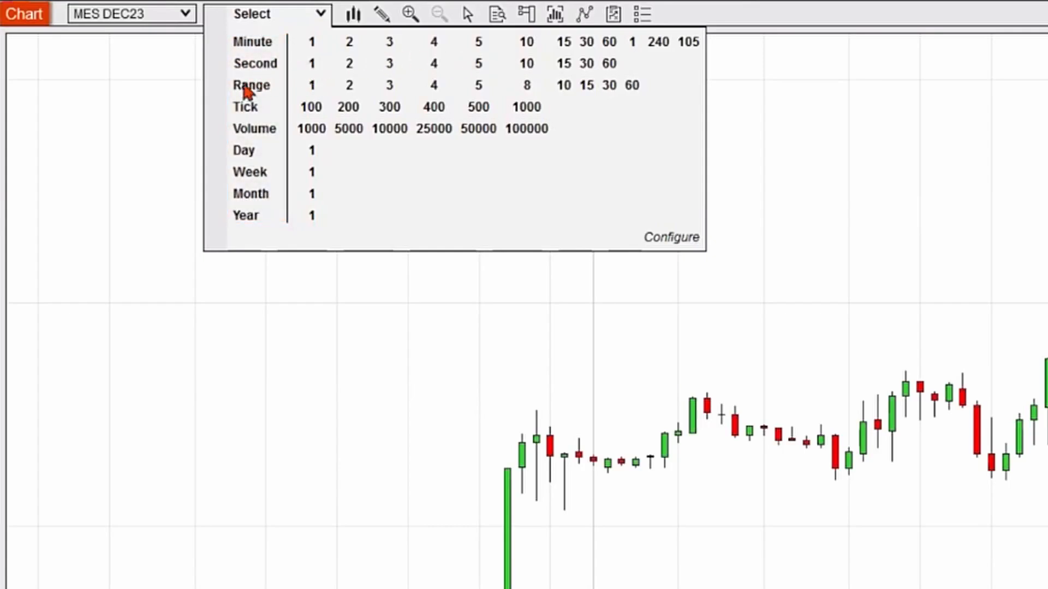
{"action": "mouse_move", "coordinate": [271, 121]}
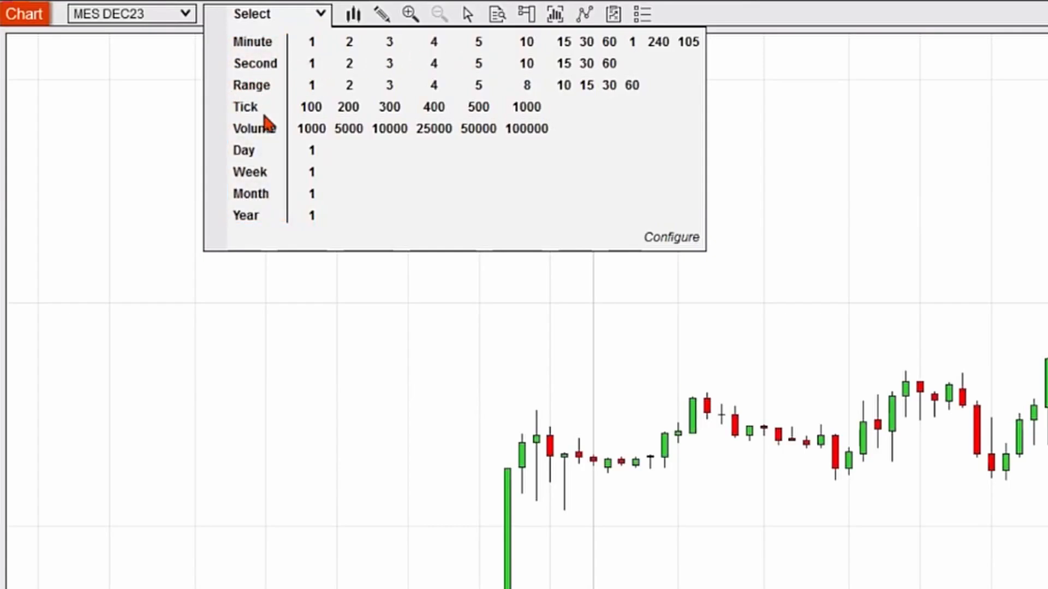
{"action": "mouse_move", "coordinate": [262, 186]}
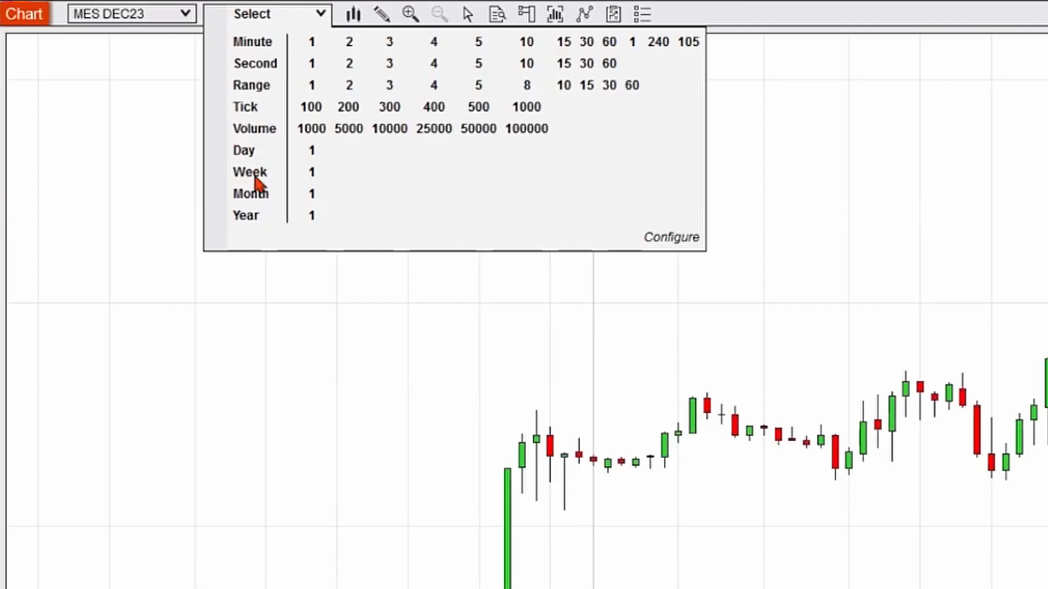
{"action": "mouse_move", "coordinate": [384, 211]}
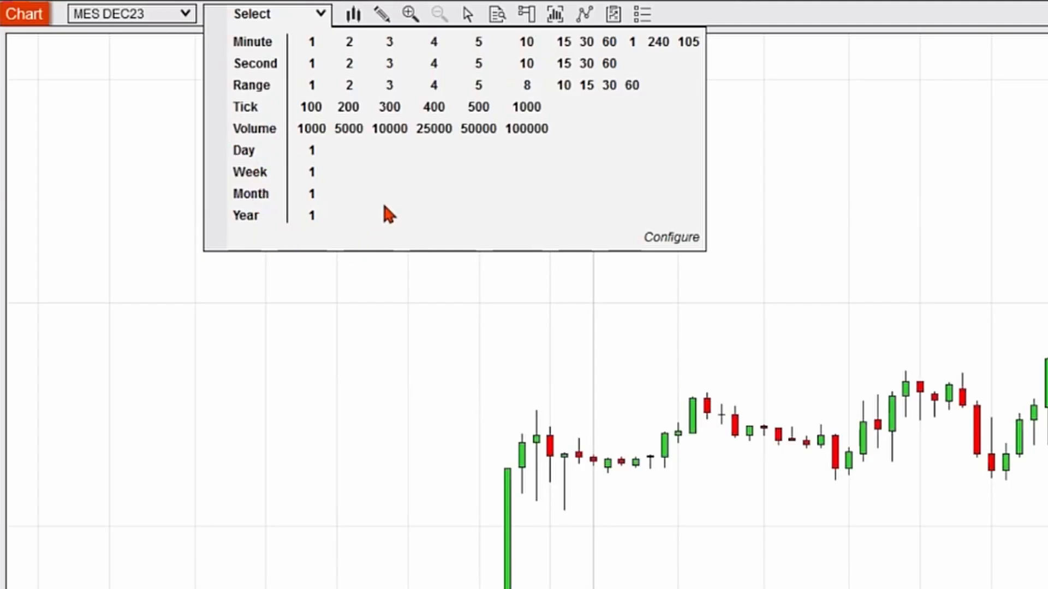
{"action": "mouse_move", "coordinate": [419, 210]}
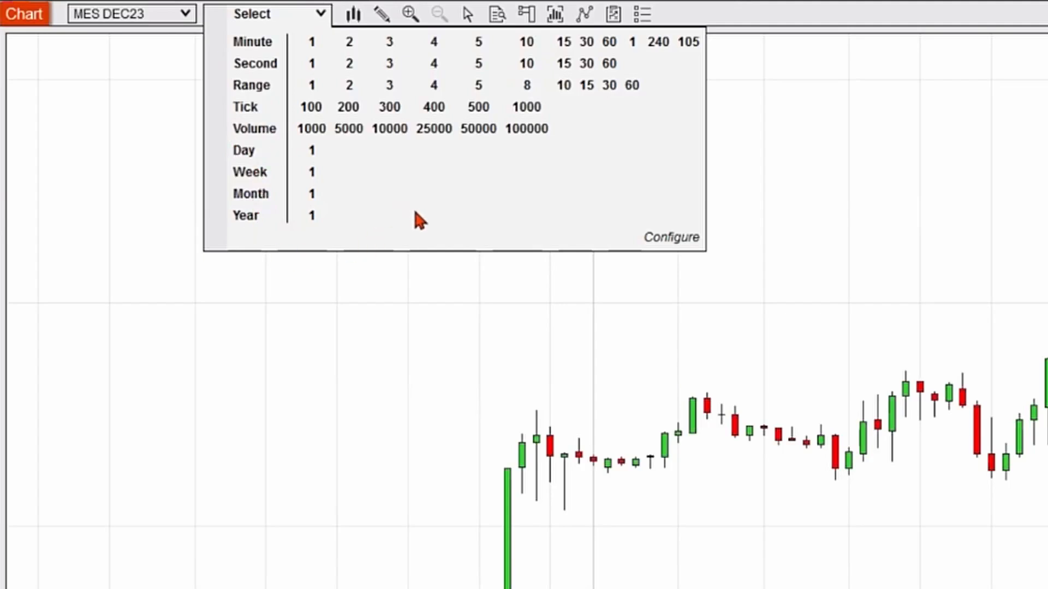
{"action": "mouse_move", "coordinate": [402, 57]}
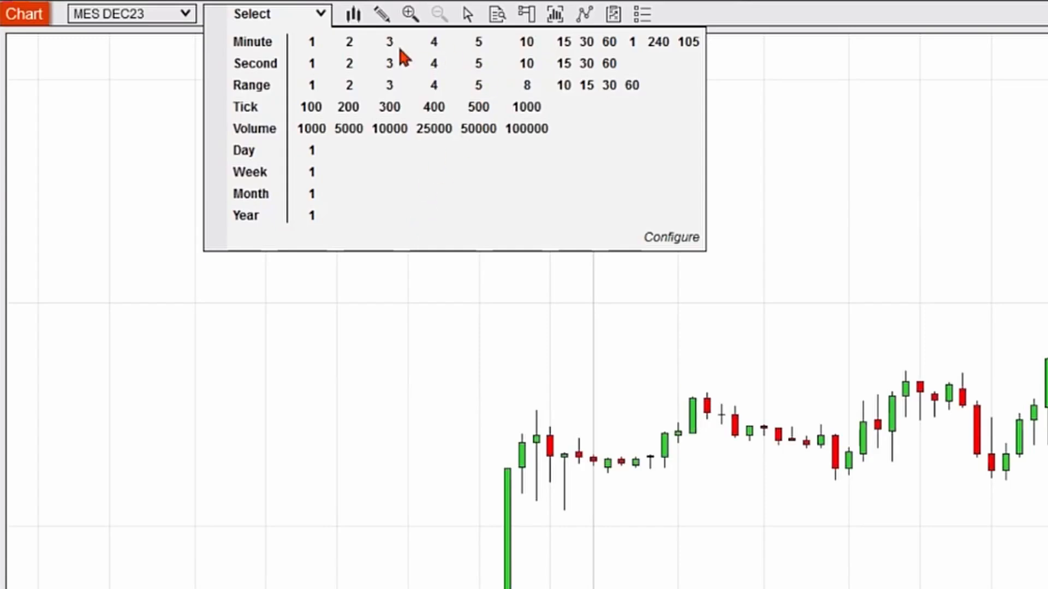
Change the MES DEC23 chart to 10-minute candles from the Minute row.
{"action": "left_click", "coordinate": [527, 43]}
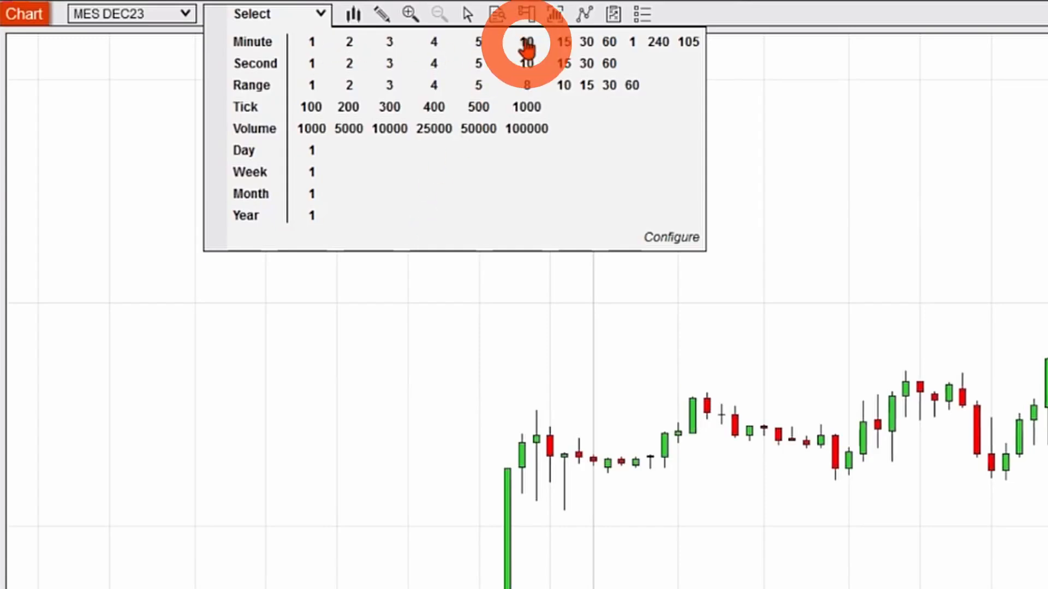
{"action": "left_click", "coordinate": [527, 41]}
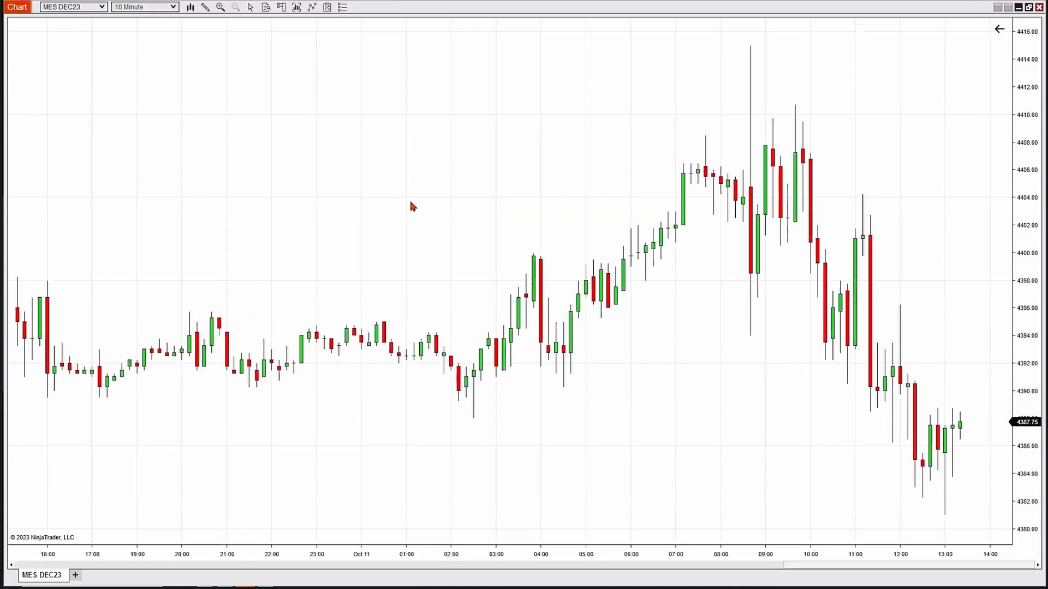
{"action": "mouse_move", "coordinate": [371, 177]}
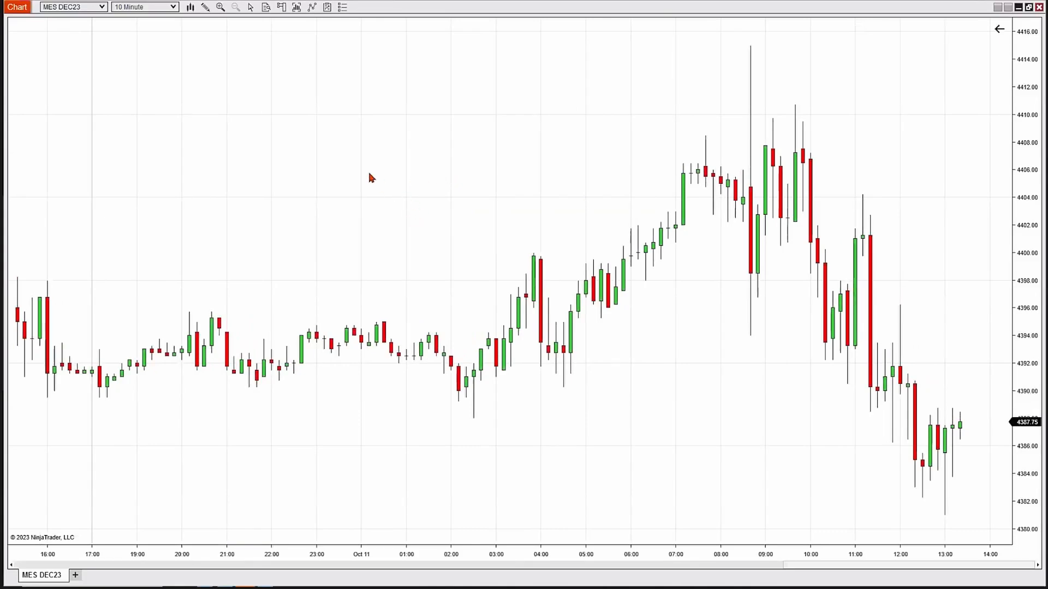
Show the chart interval list and head to its Configure link.
{"action": "left_click", "coordinate": [170, 7]}
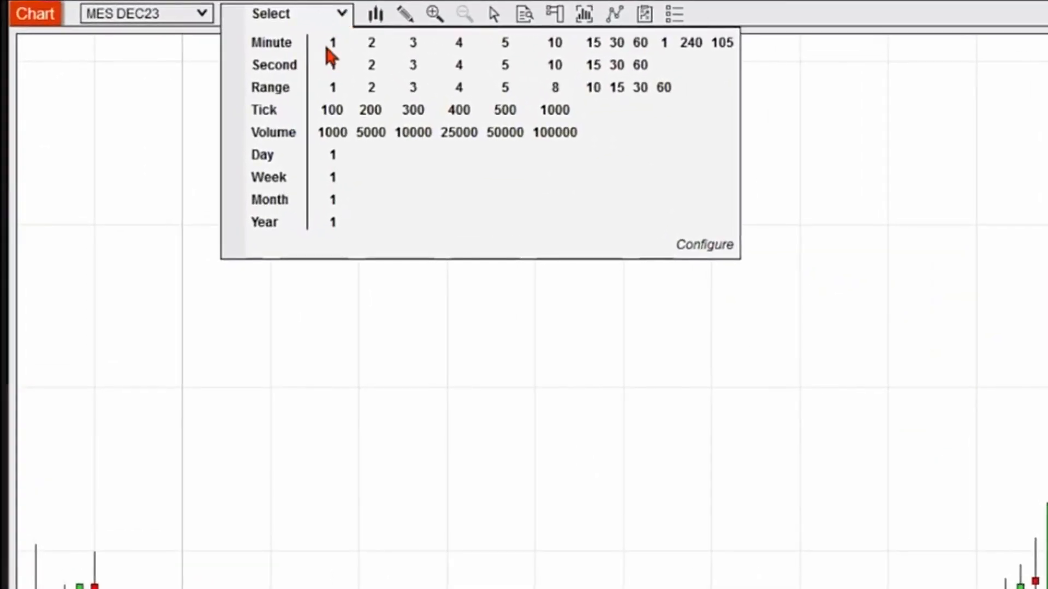
{"action": "mouse_move", "coordinate": [570, 57]}
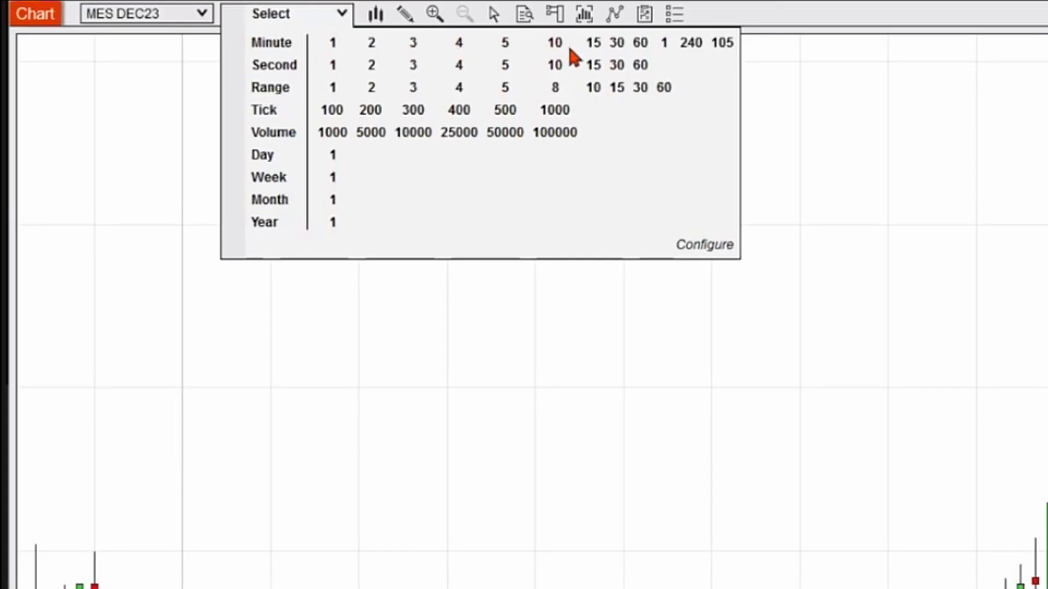
{"action": "mouse_move", "coordinate": [558, 210]}
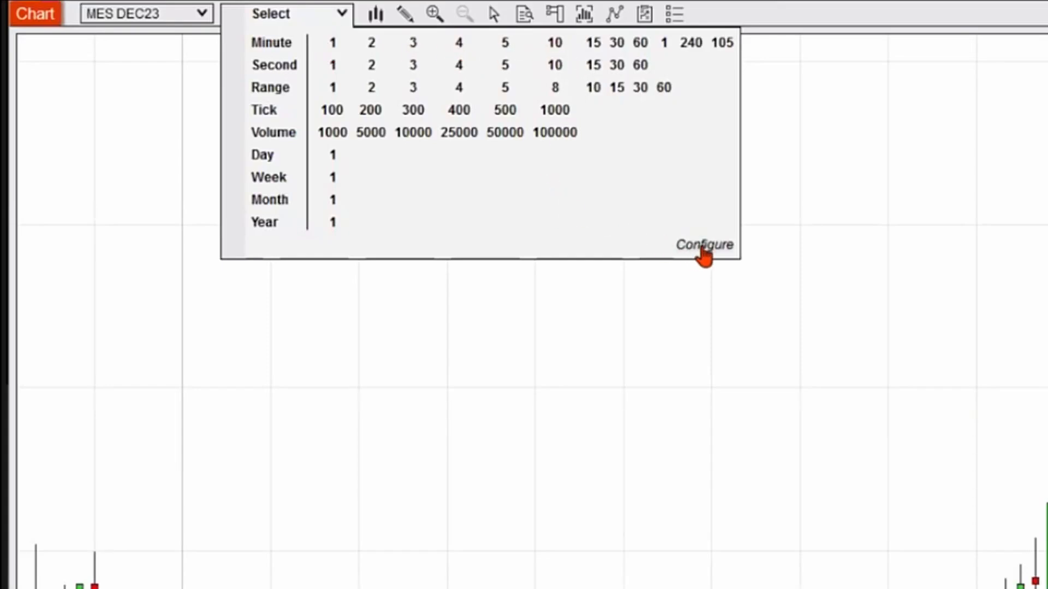
{"action": "left_click", "coordinate": [701, 245]}
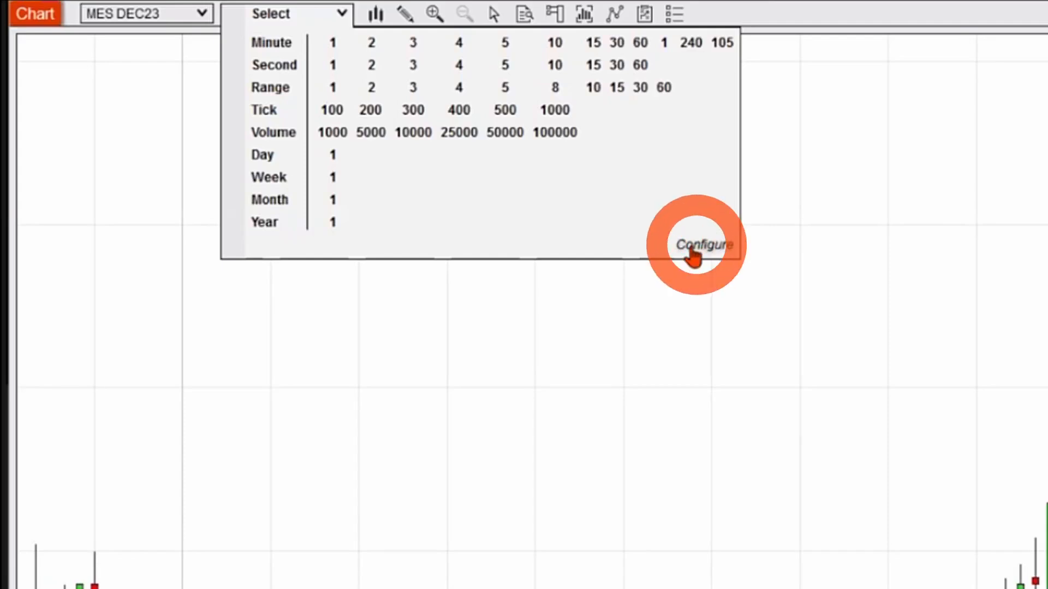
Add 6 as a new Minute interval value and confirm the configuration.
{"action": "left_click", "coordinate": [700, 245]}
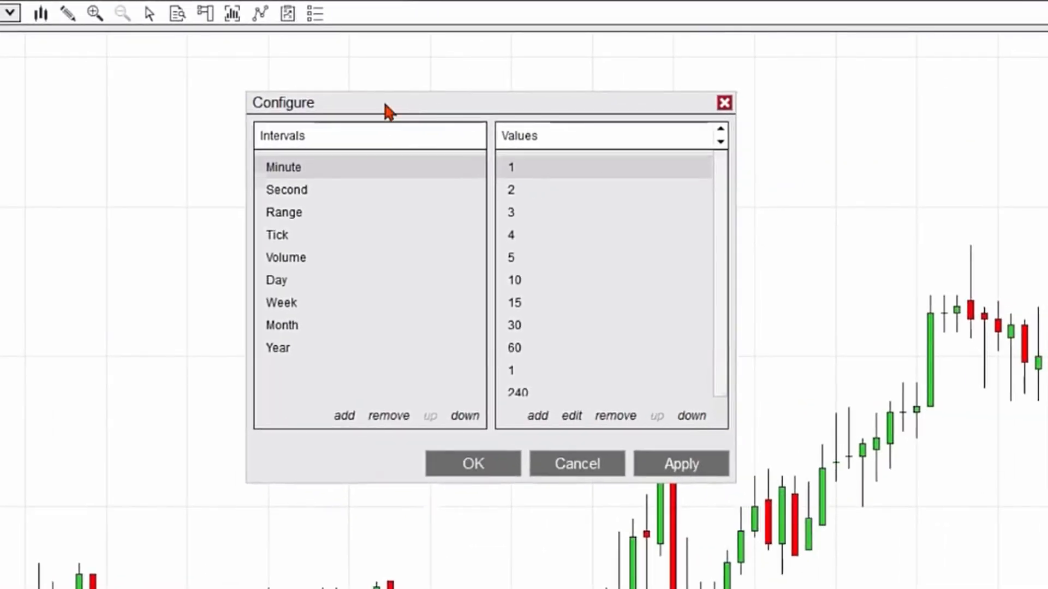
{"action": "mouse_move", "coordinate": [517, 142]}
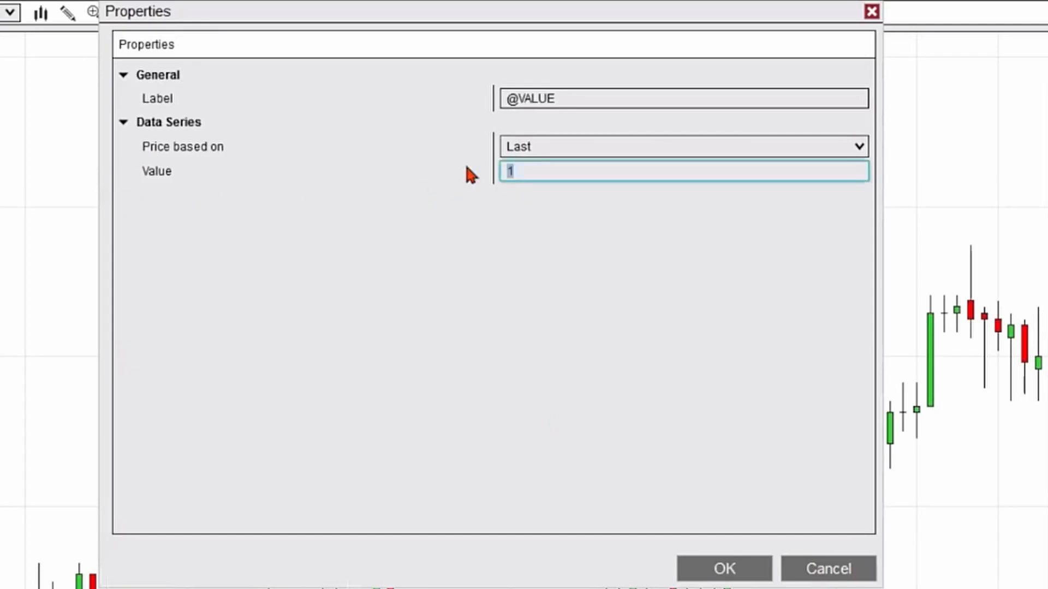
{"action": "type", "text": "6"}
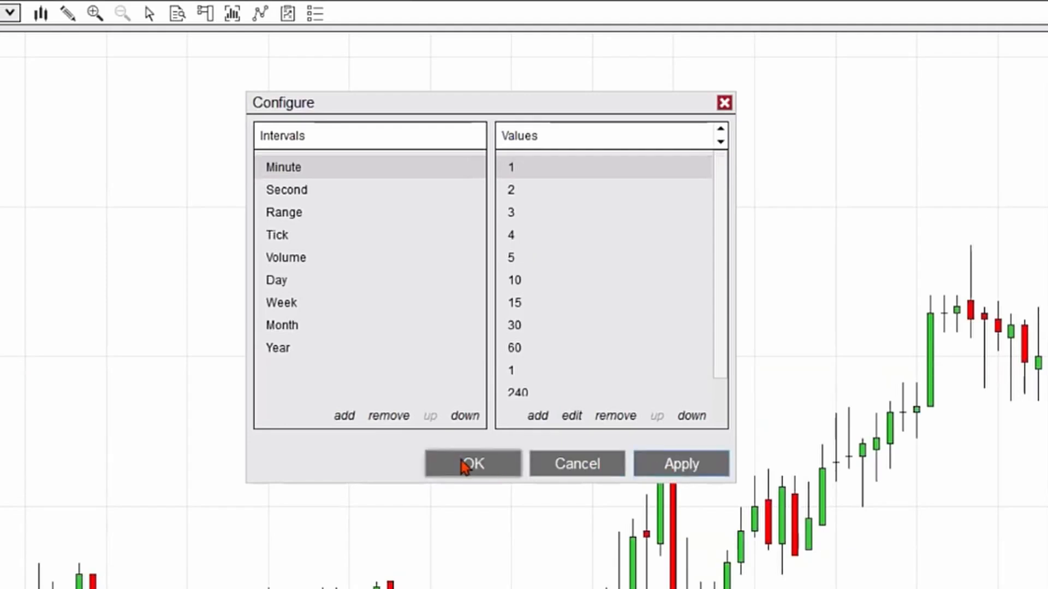
{"action": "left_click", "coordinate": [472, 463]}
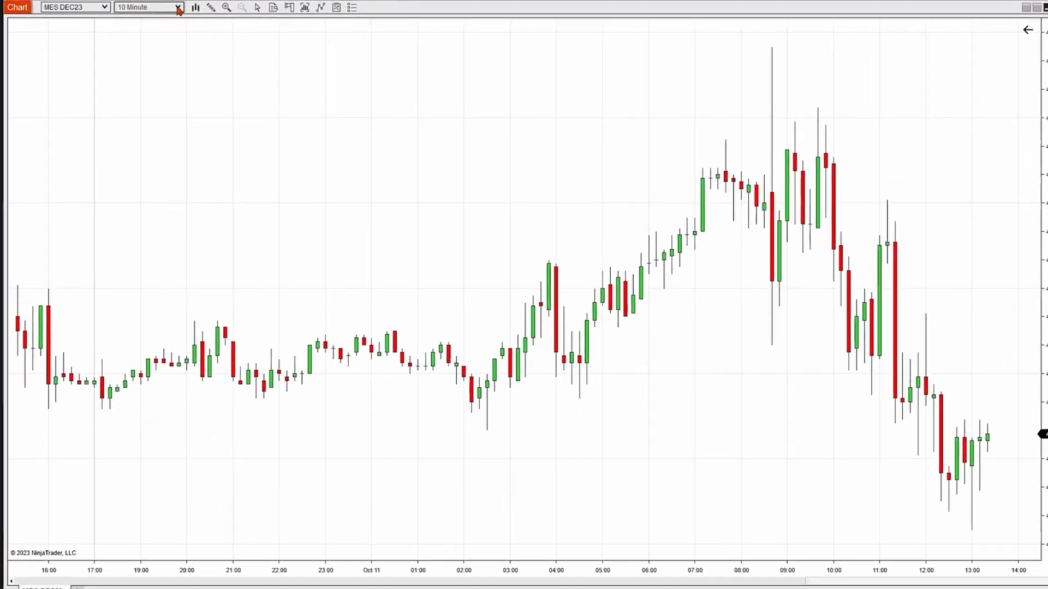
Select the new 6 entry so the chart shows 6-minute candles.
{"action": "left_click", "coordinate": [177, 6]}
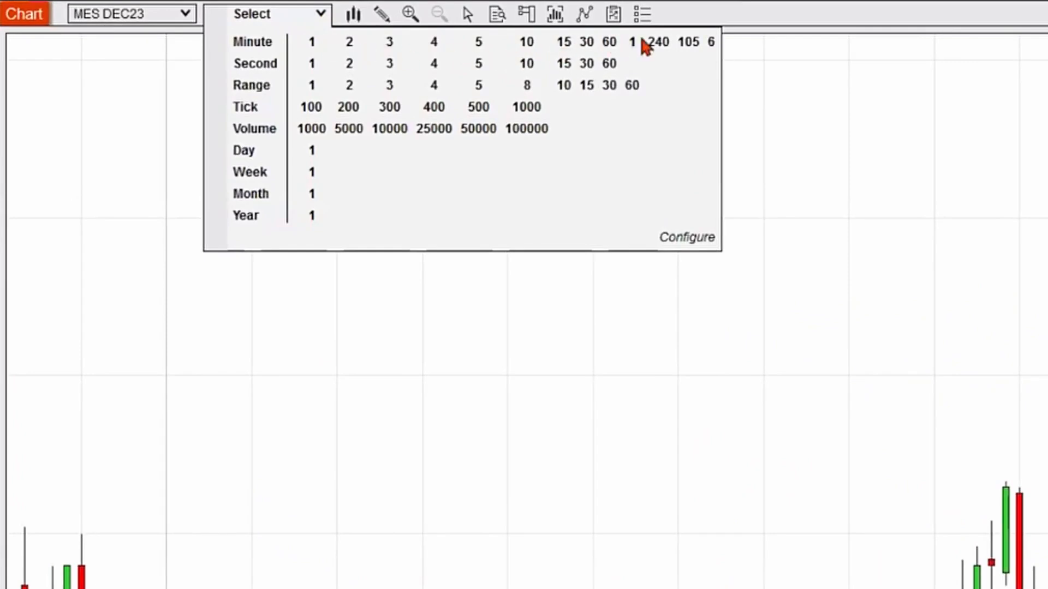
{"action": "left_click", "coordinate": [711, 41]}
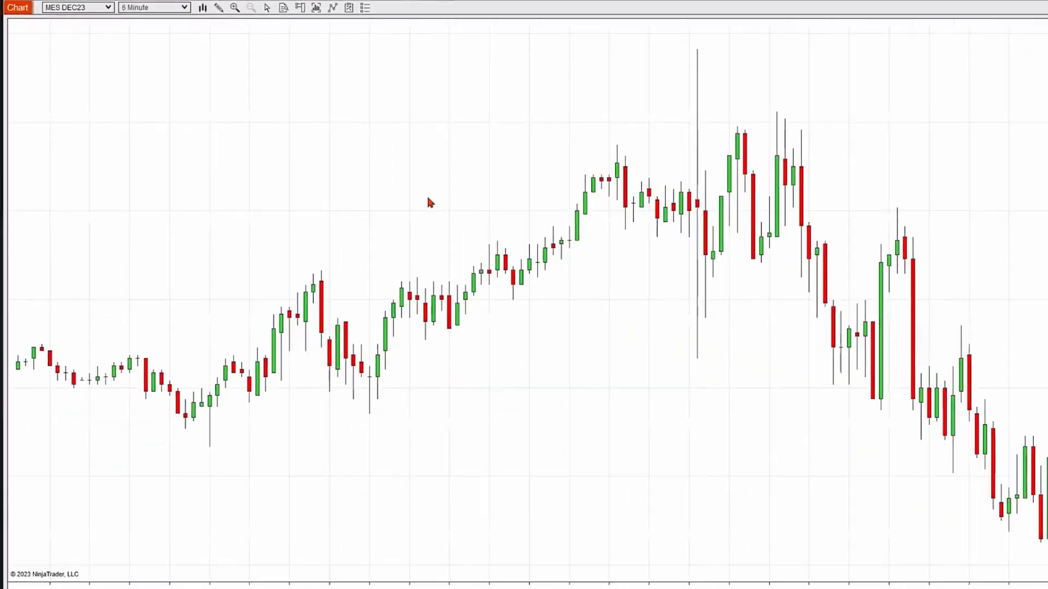